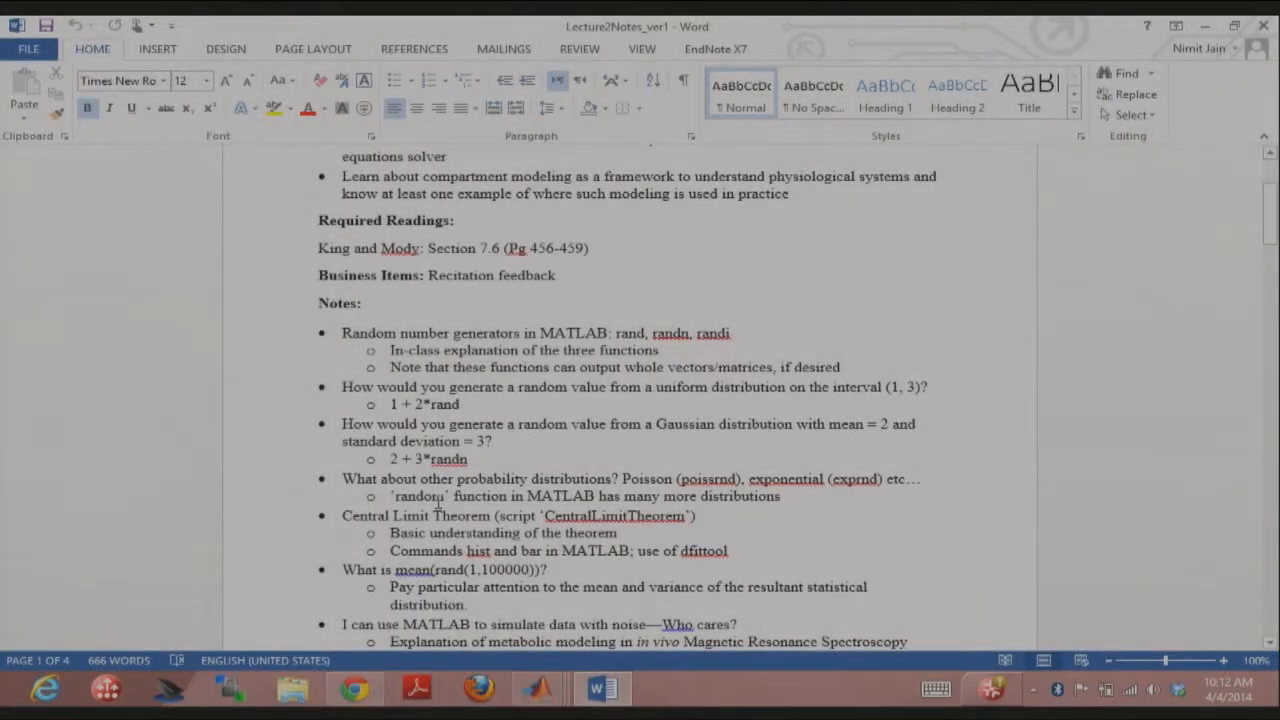
mouse_move(541, 688)
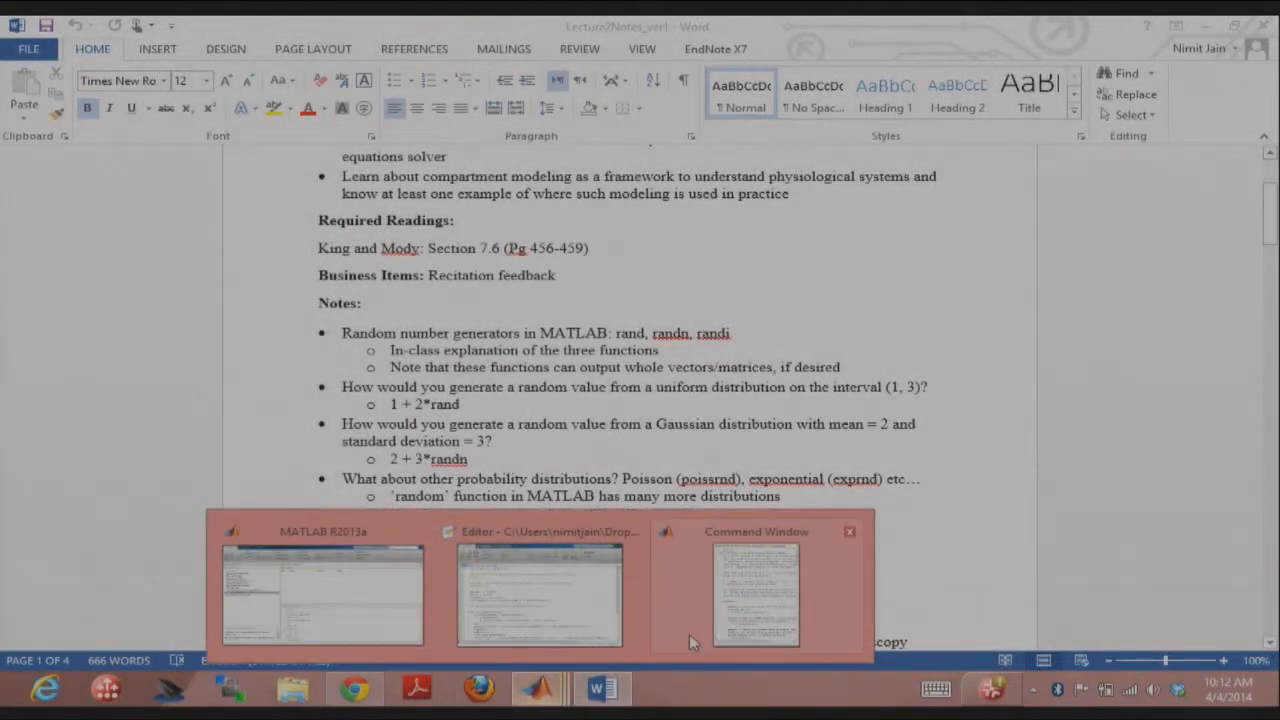
Bring MATLAB to the front, with the rand help text beside the CentralLimitTheorem script
click(539, 595)
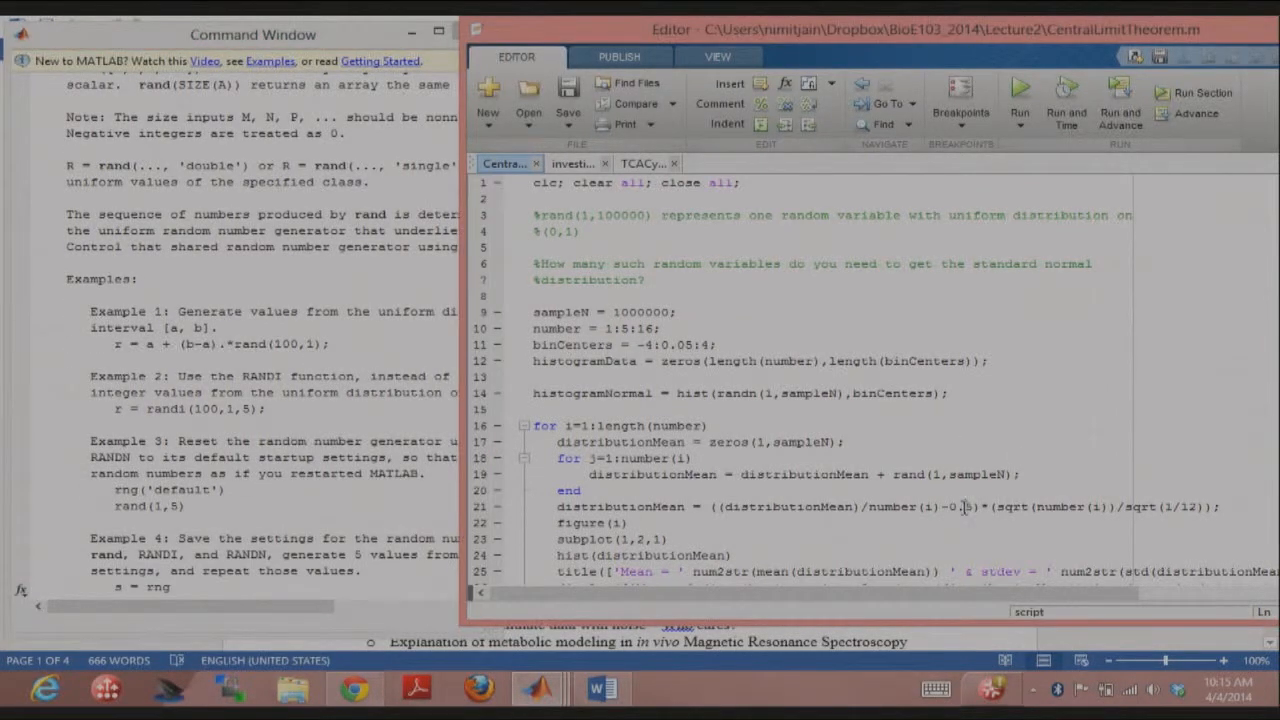
scroll(down, 3)
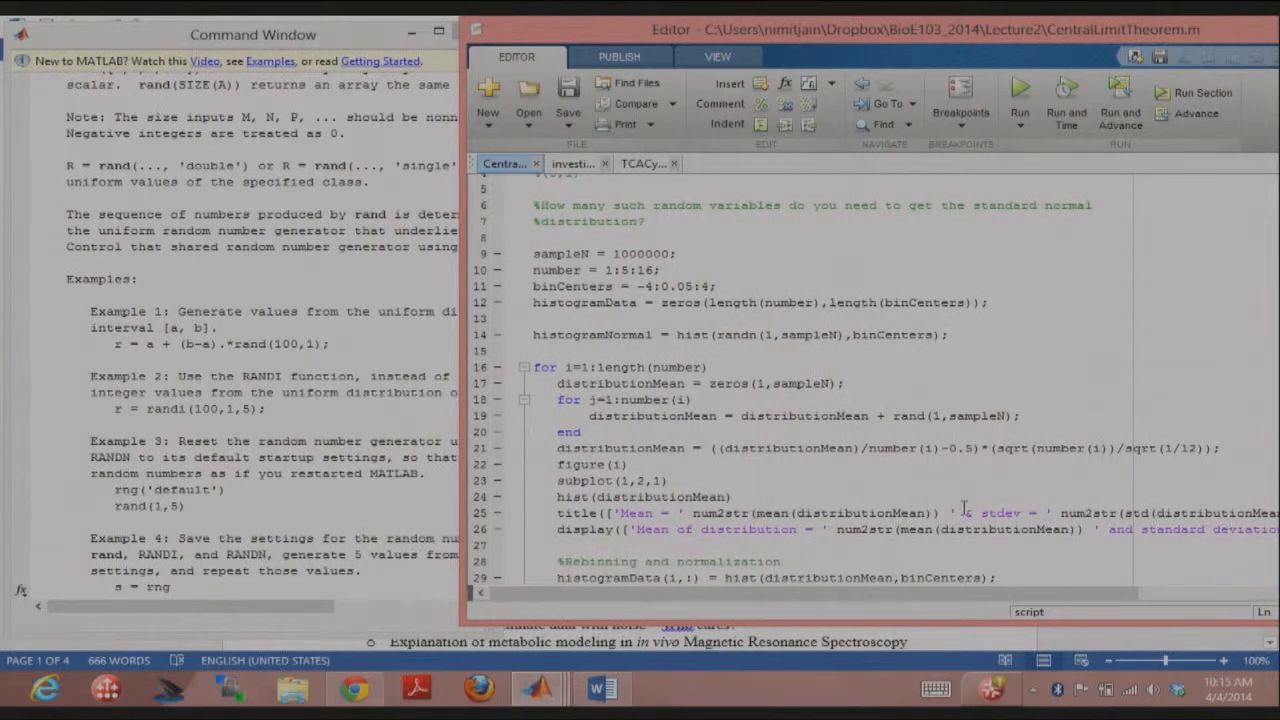
double_click(935, 577)
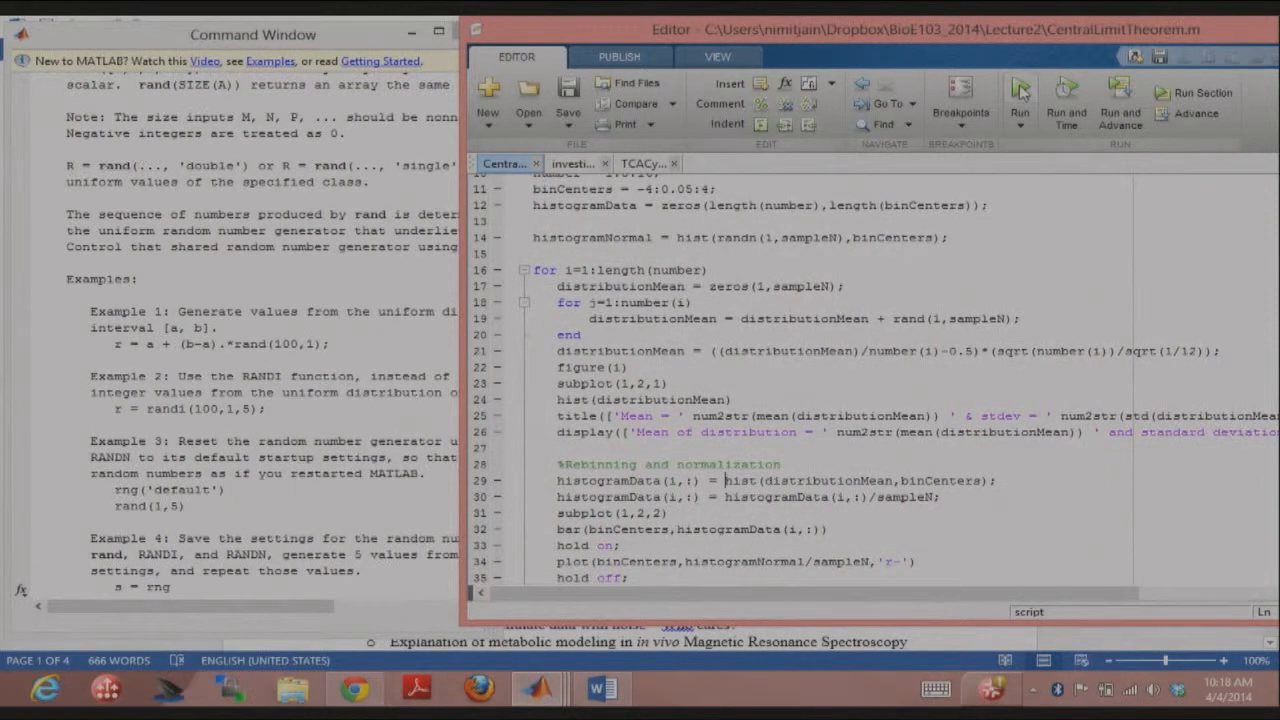
Run the CentralLimitTheorem script, producing four histogram figures ending on Figure 4
click(1019, 92)
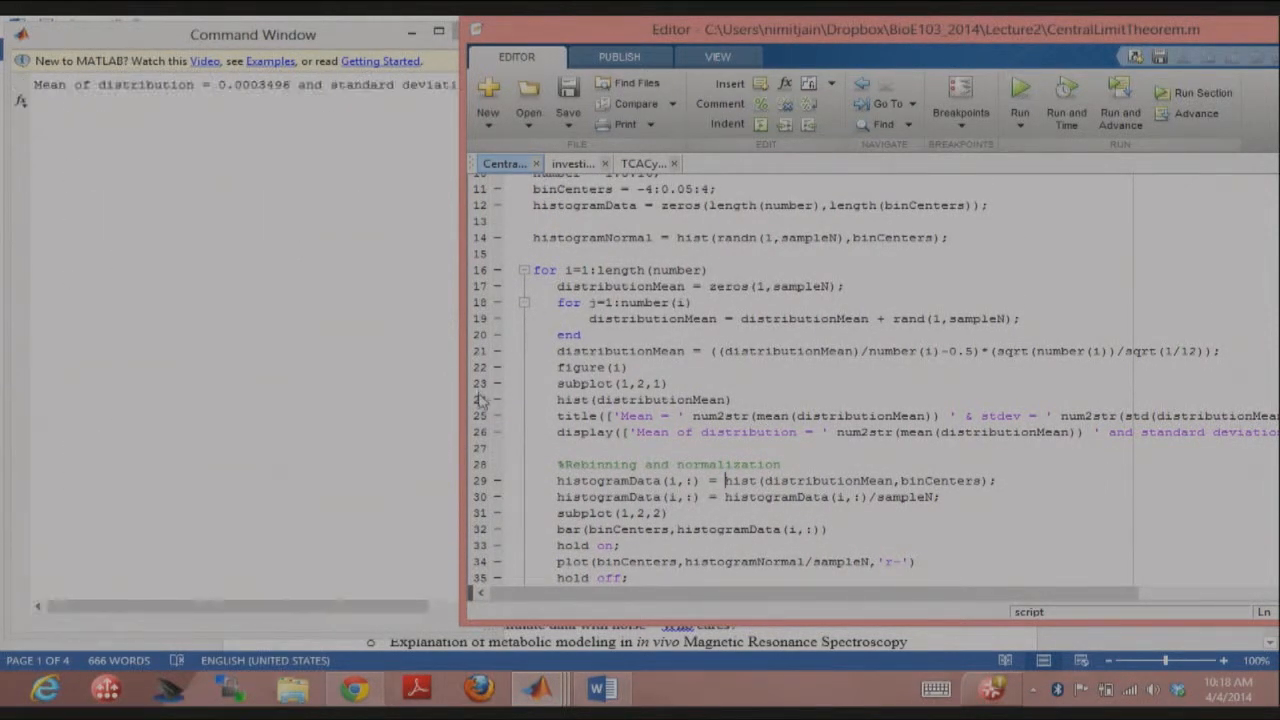
click(1020, 90)
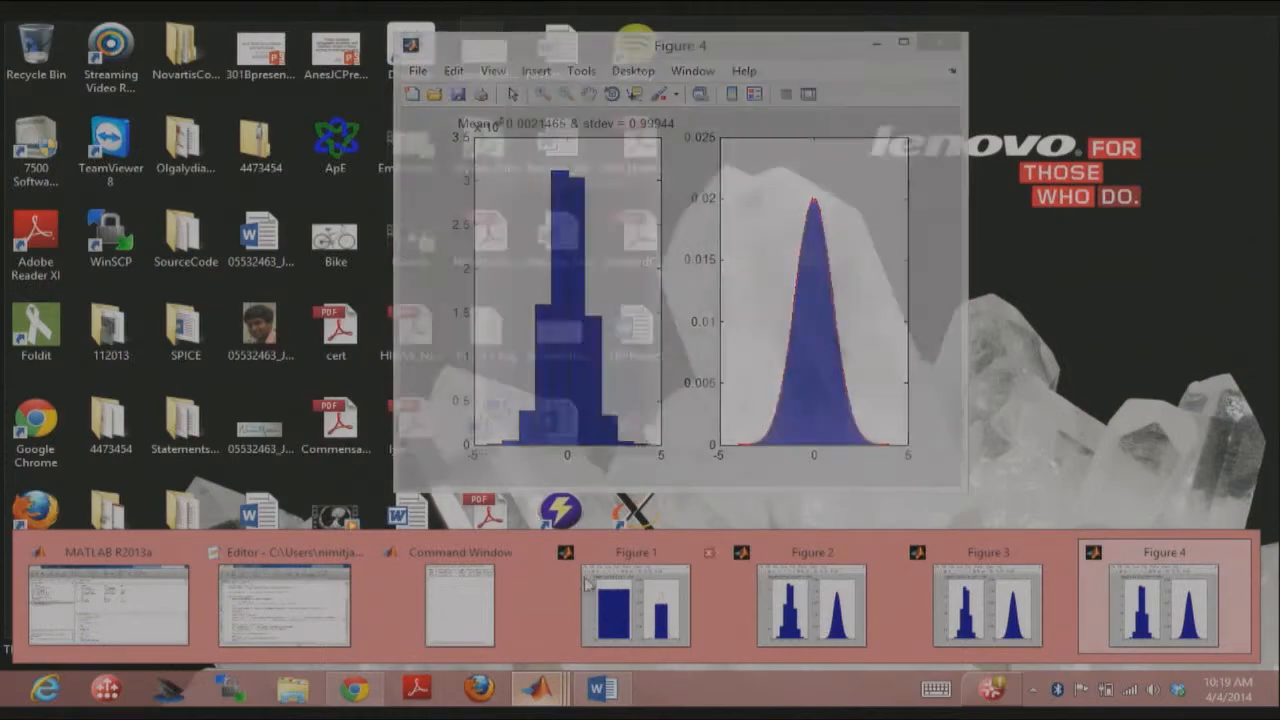
Launch the Distribution Fitting Tool with dfittool from the Command Window
click(107, 551)
text(dfittool)
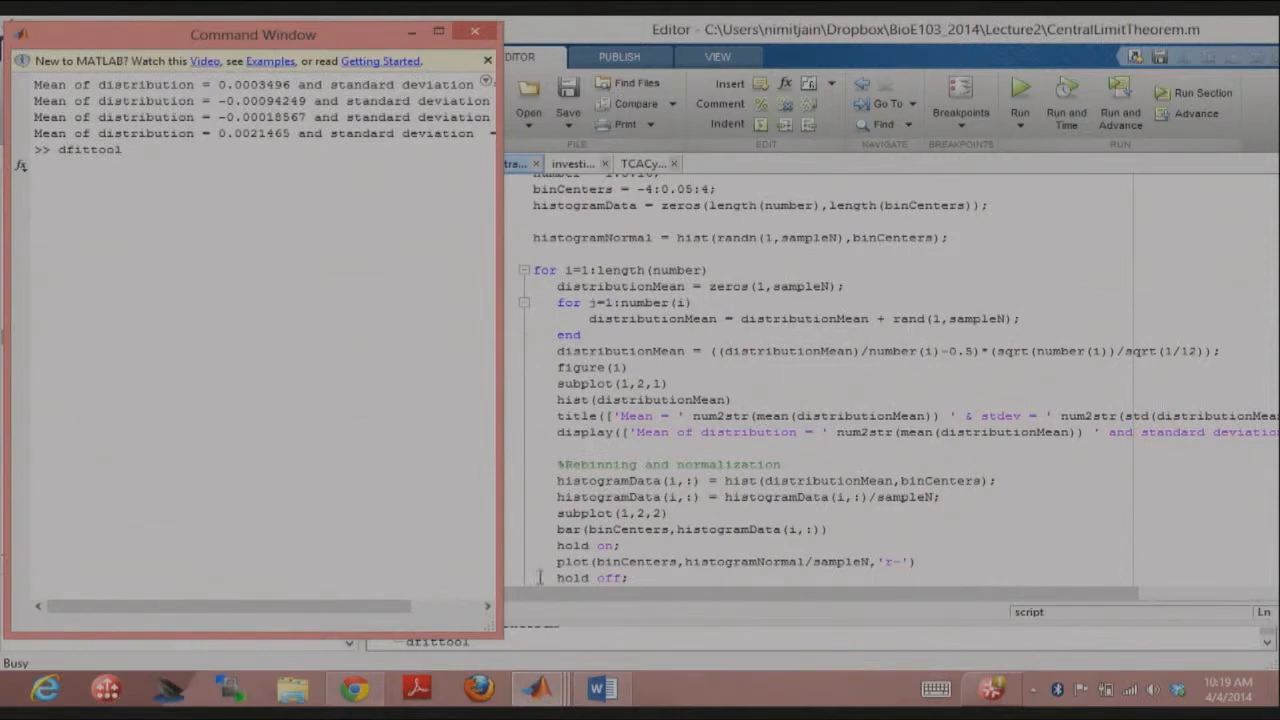
key(Return)
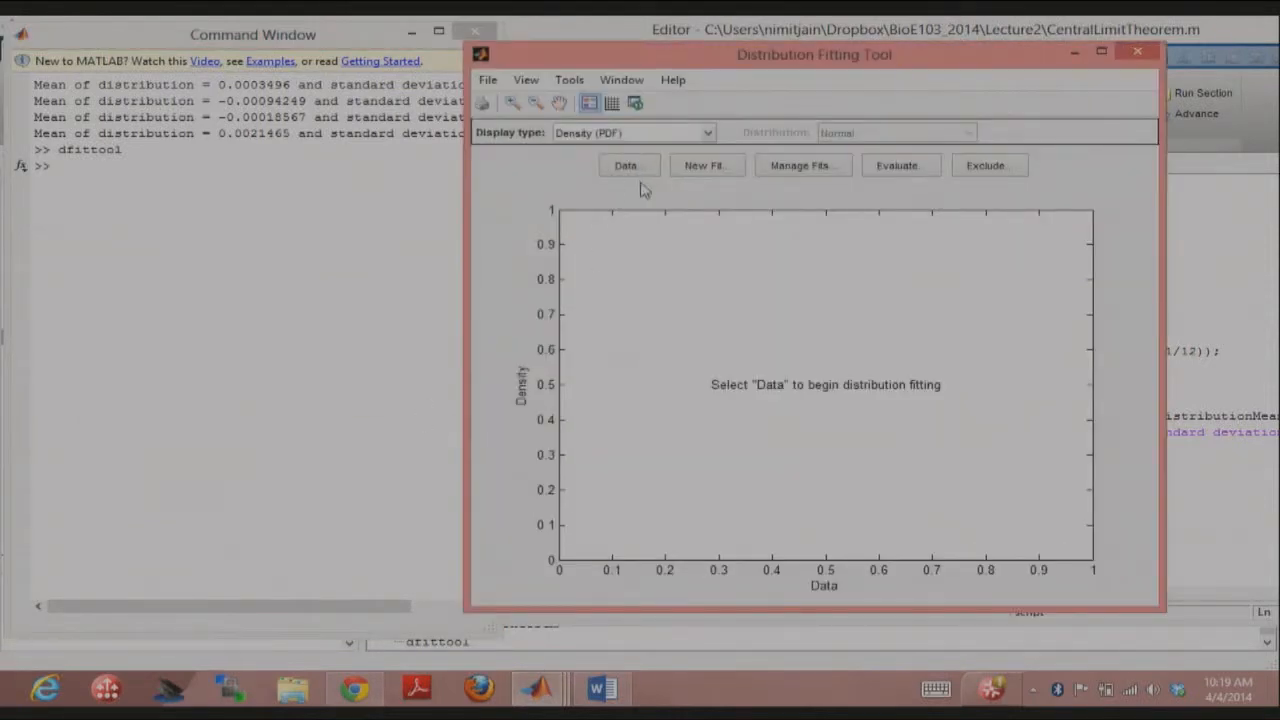
mouse_move(626, 165)
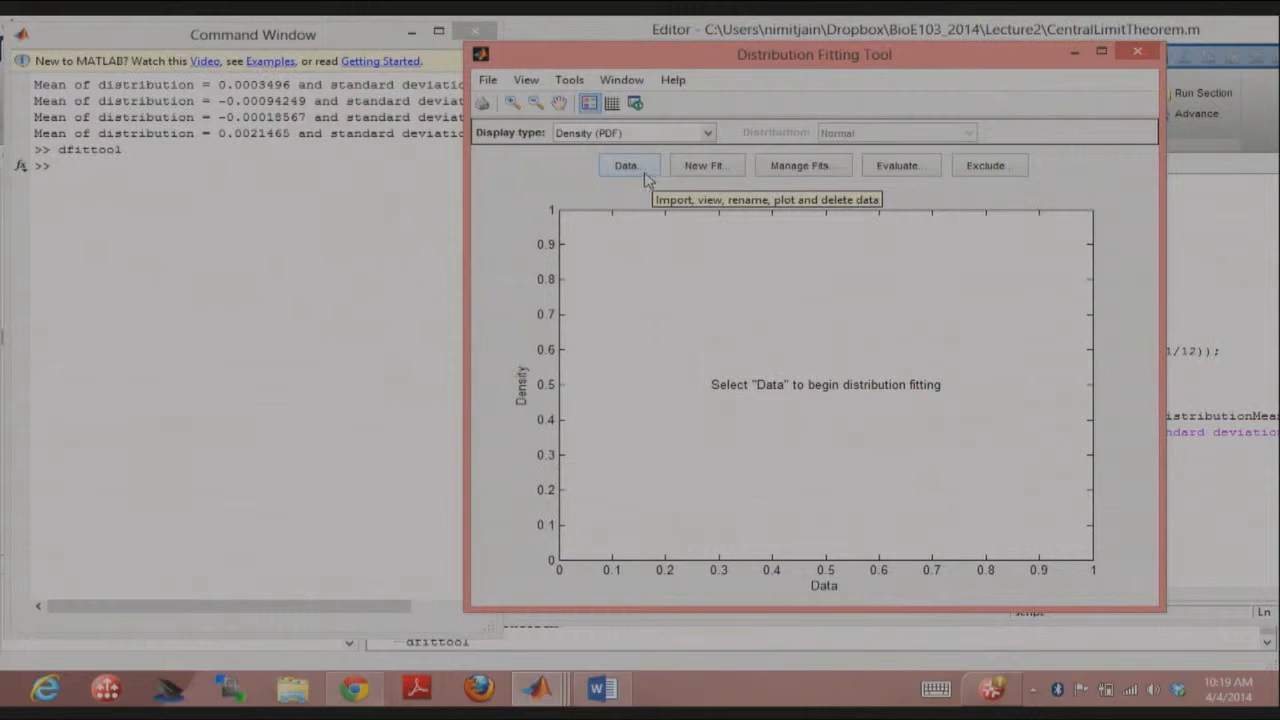
Create a distributionMean data set and close the Data dialog to see its histogram
click(627, 165)
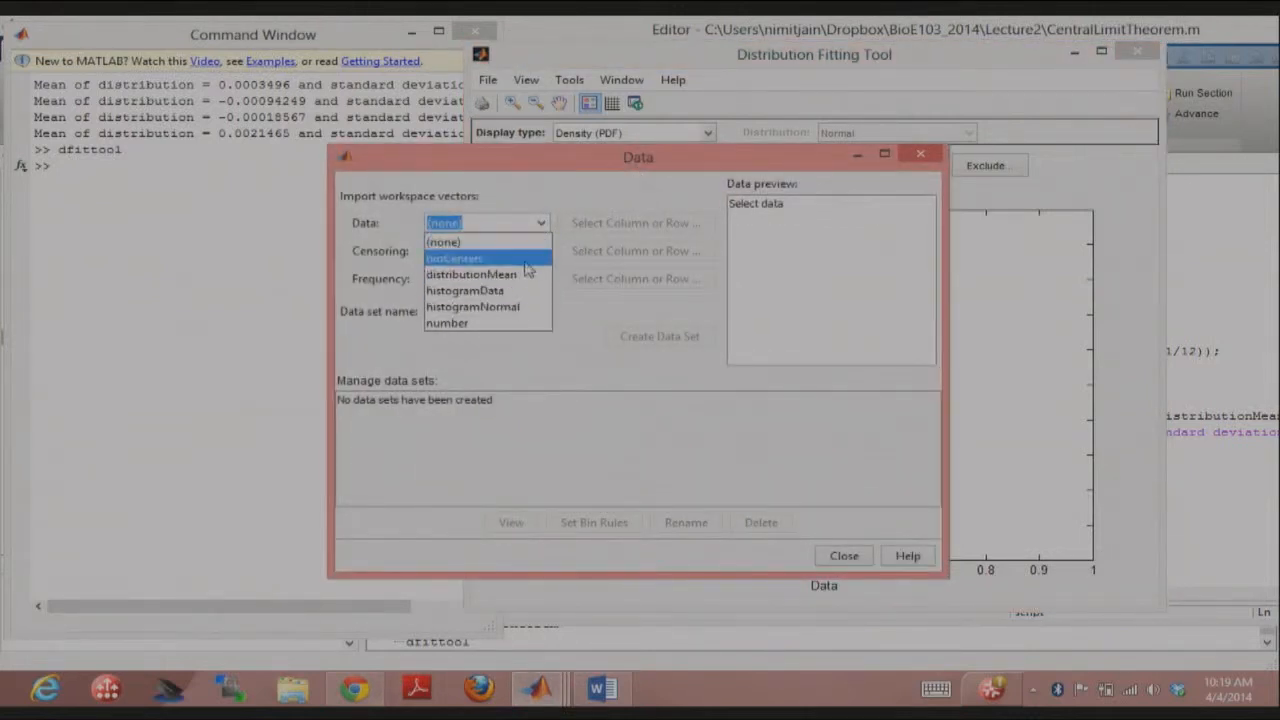
click(470, 274)
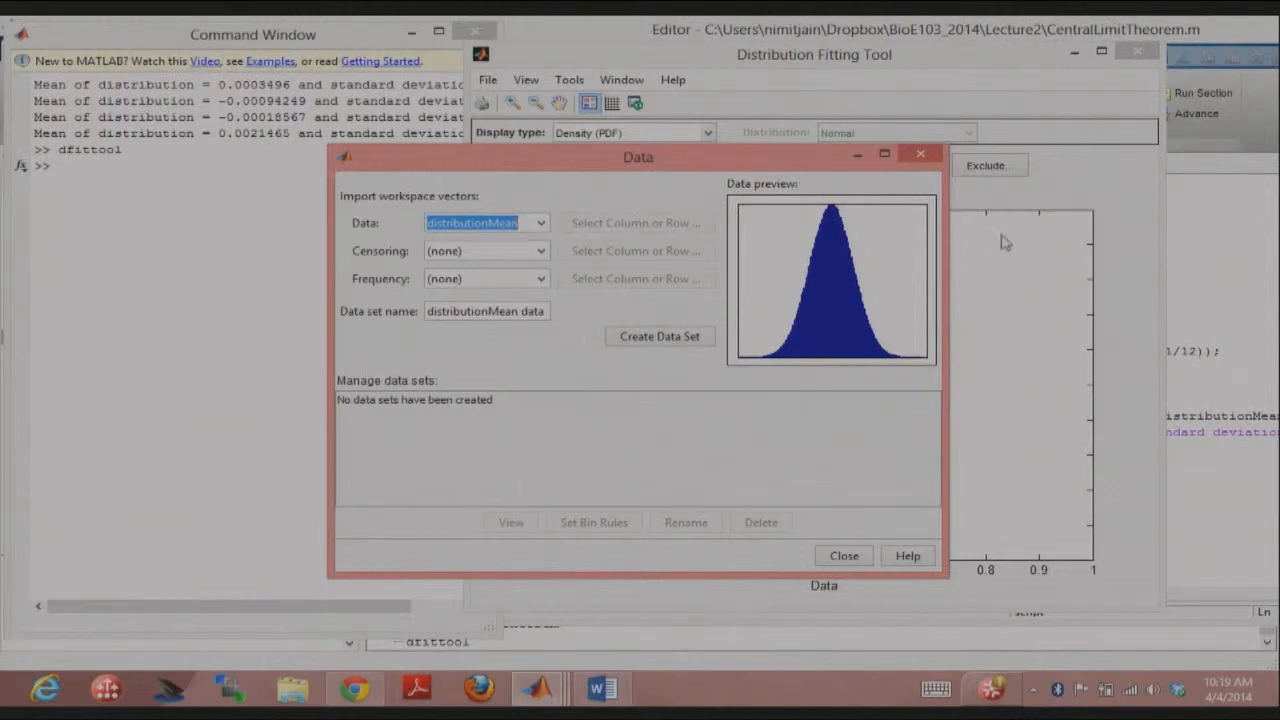
mouse_move(826, 346)
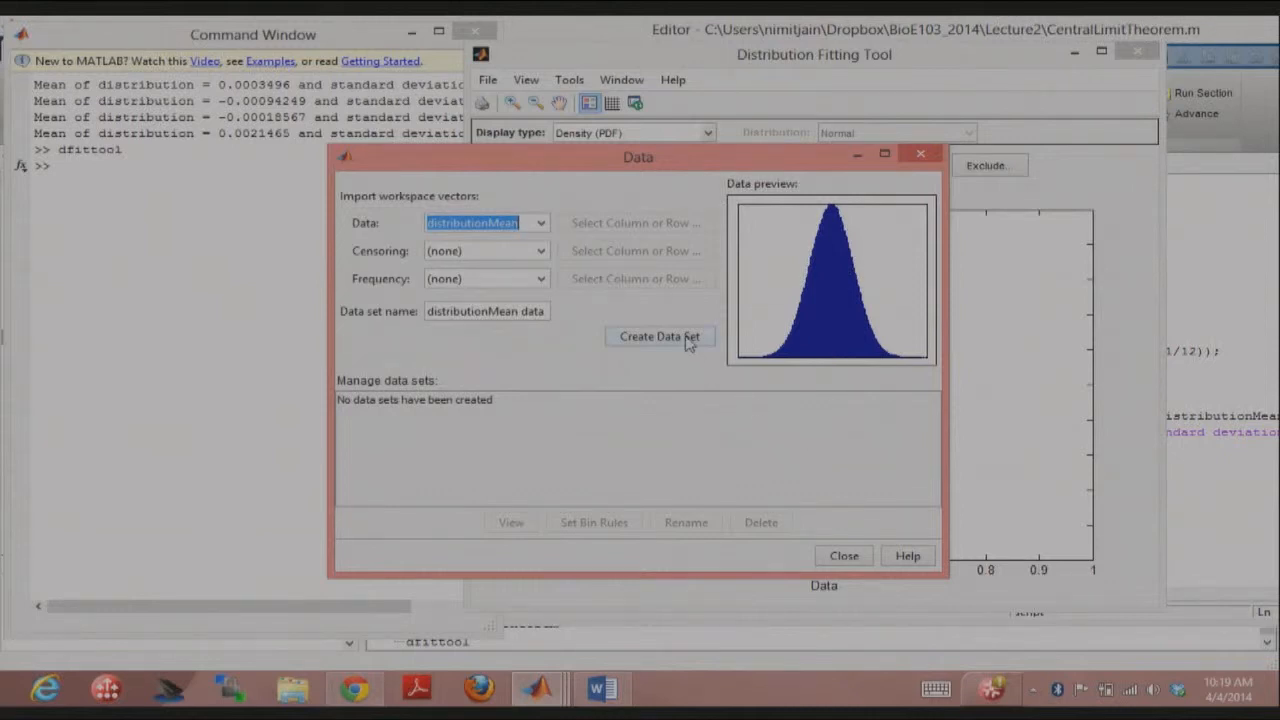
click(659, 336)
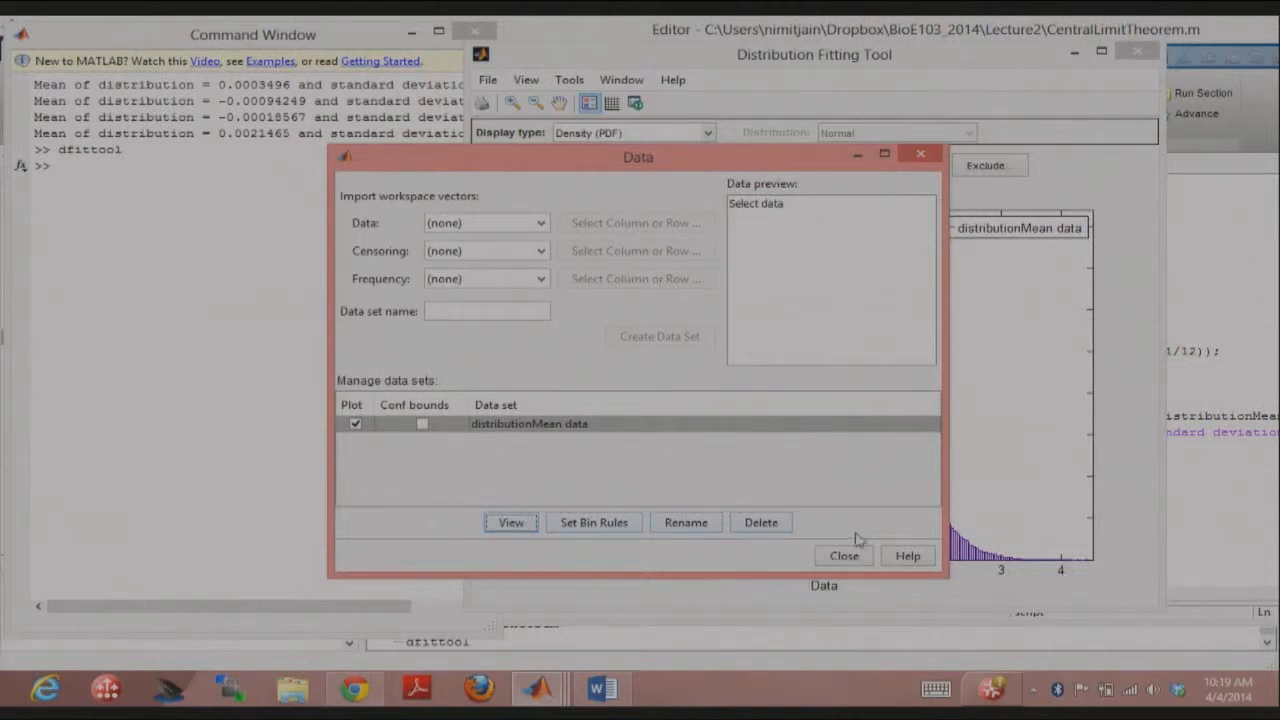
click(843, 555)
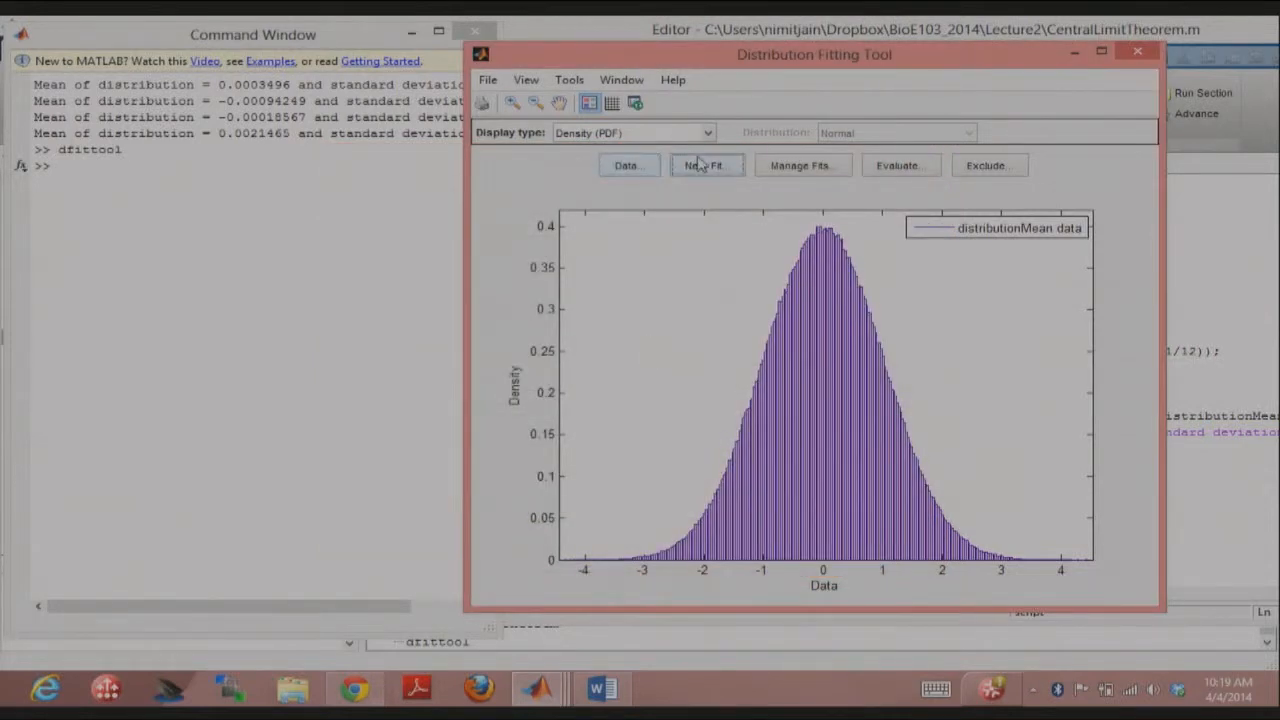
Set up fit 1 for distributionMean using the Normal distribution
click(670, 172)
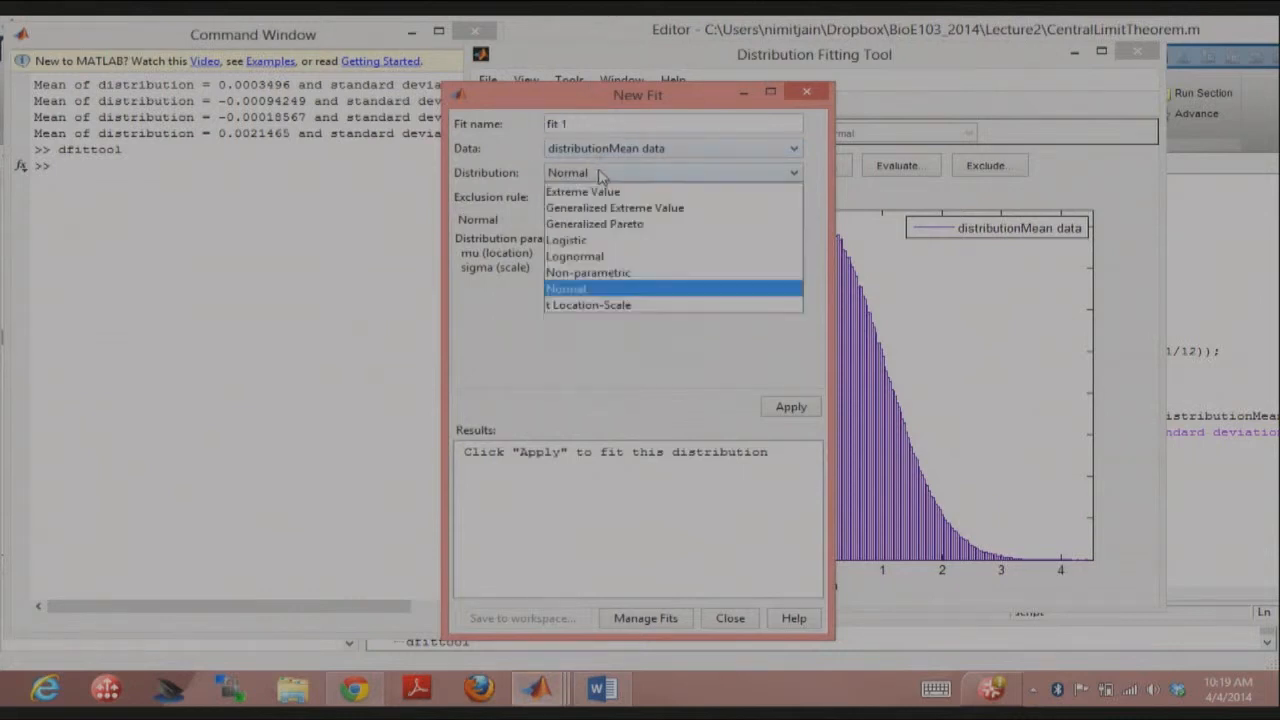
click(565, 289)
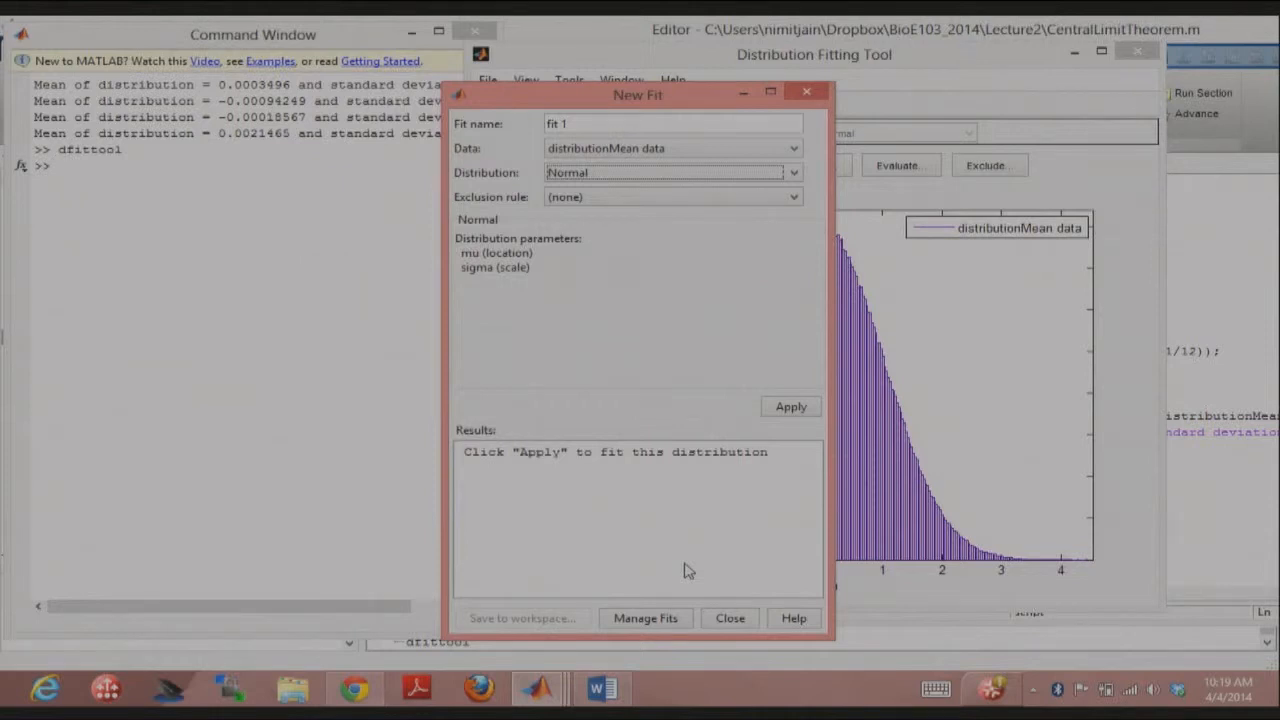
mouse_move(792, 398)
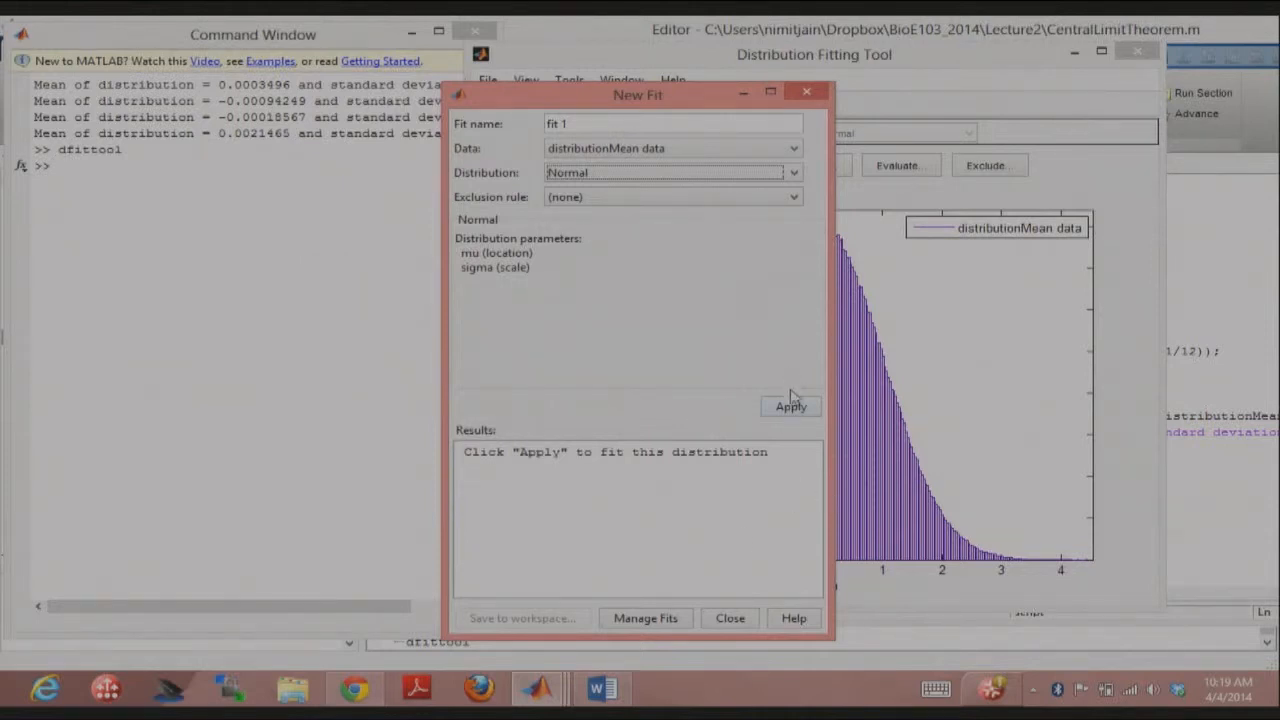
Apply the normal fit (mu 0.00215, sigma 0.9994), then scroll through the Lecture2Notes document
click(790, 406)
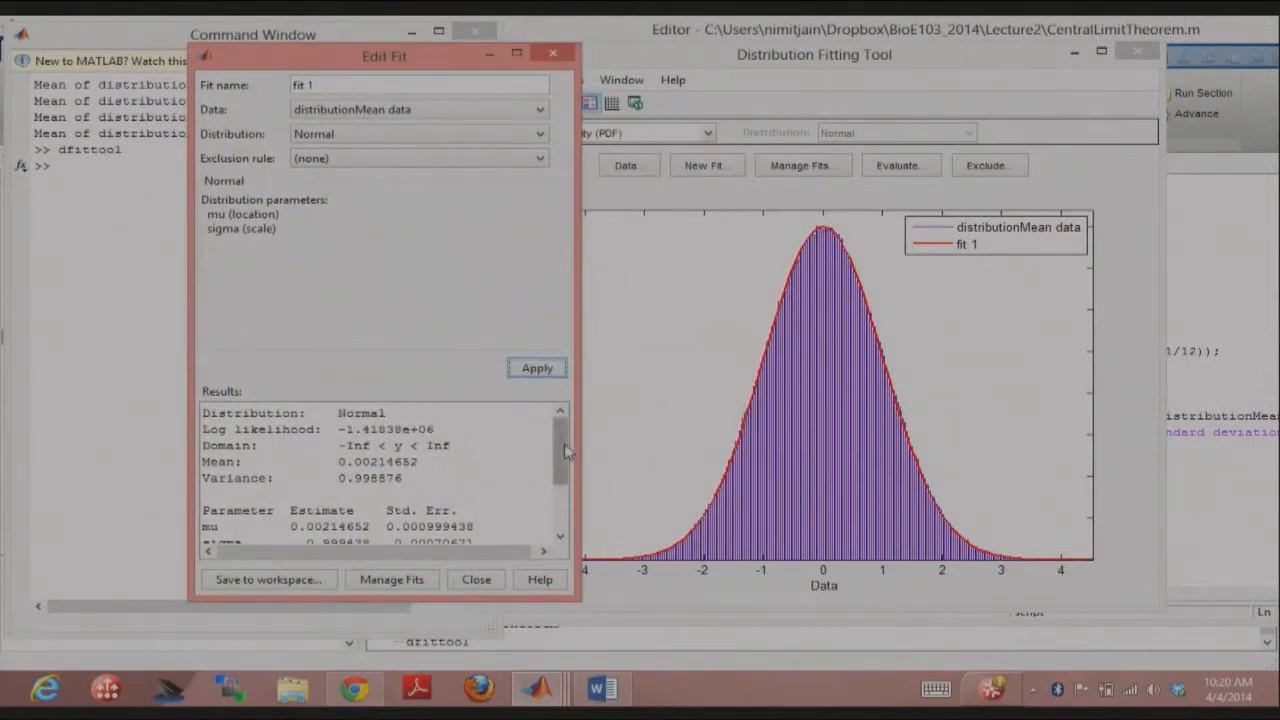
drag(562, 440, 562, 495)
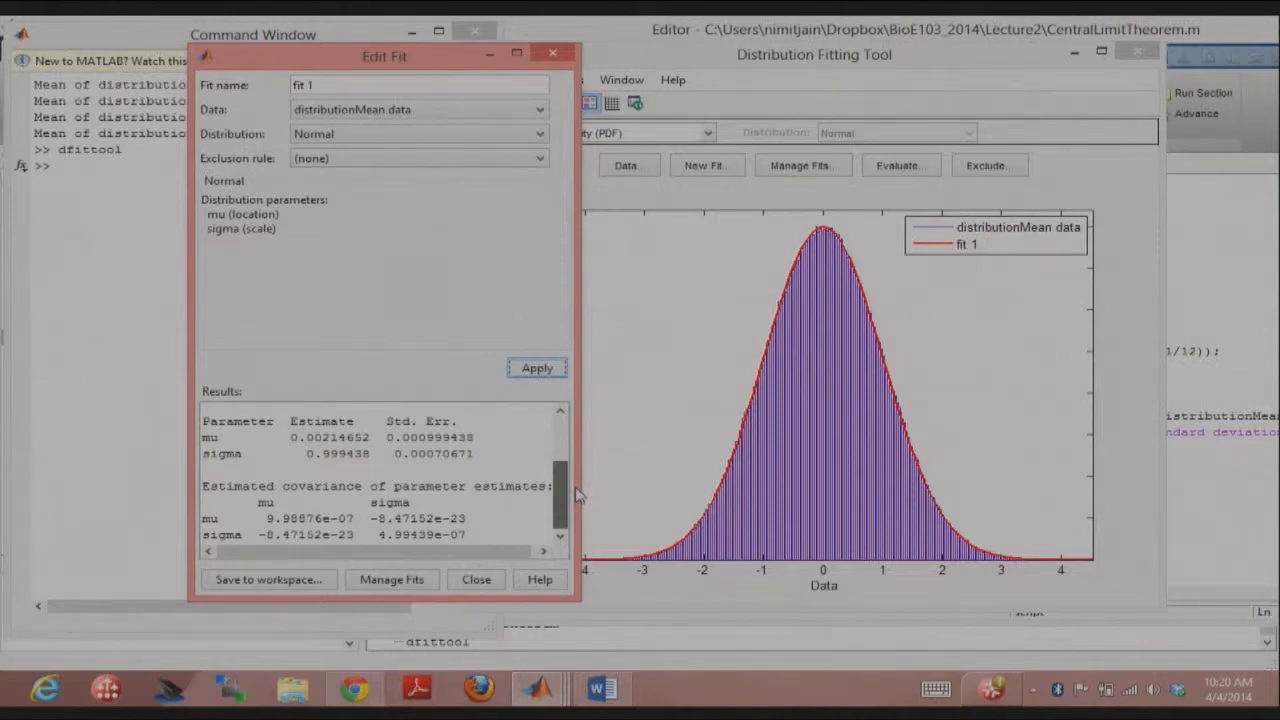
click(601, 688)
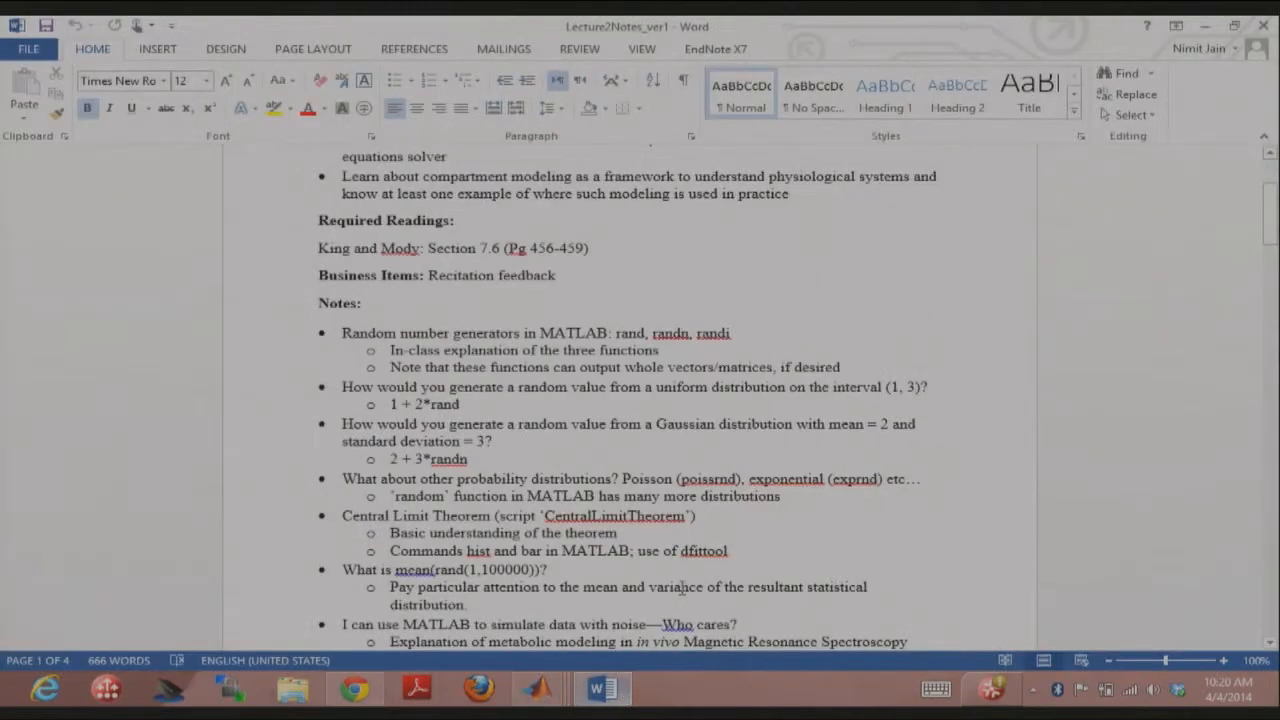
scroll(down, 3)
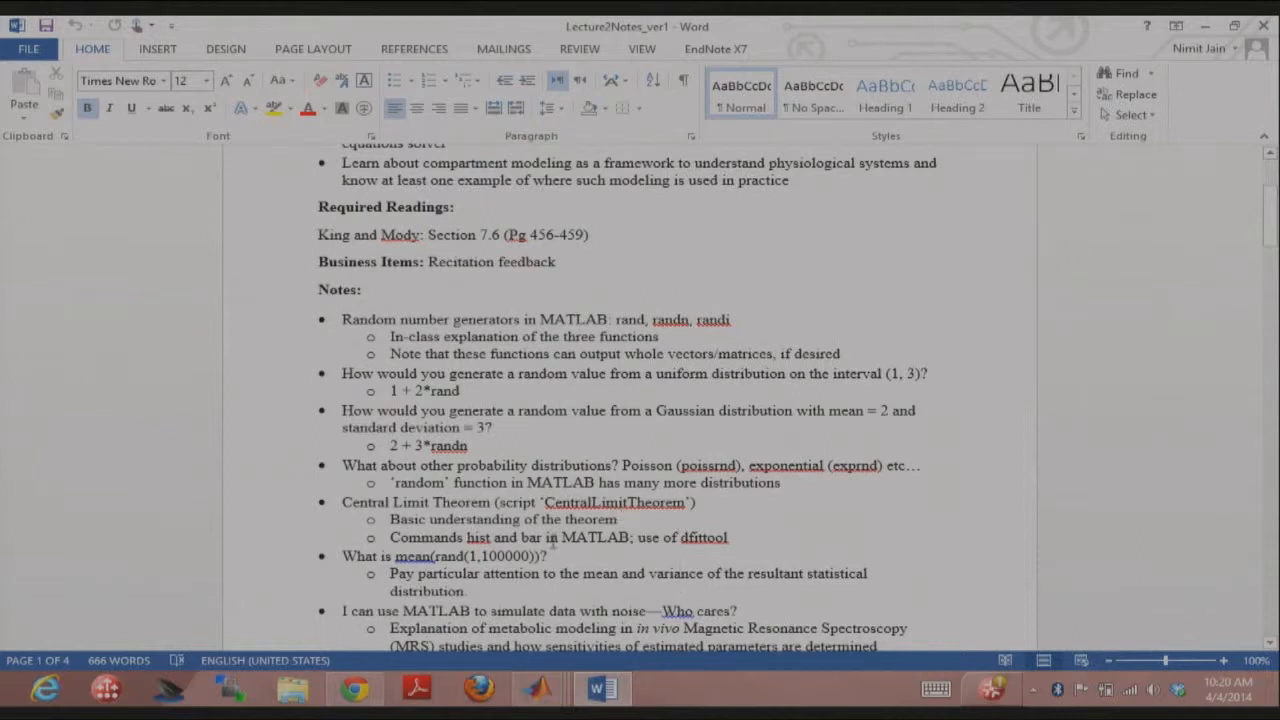